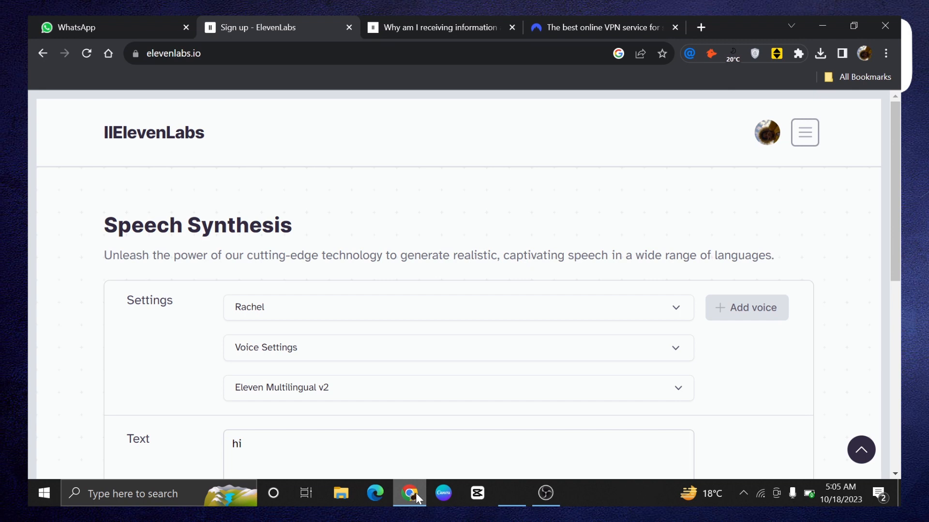
mouse_move(220, 76)
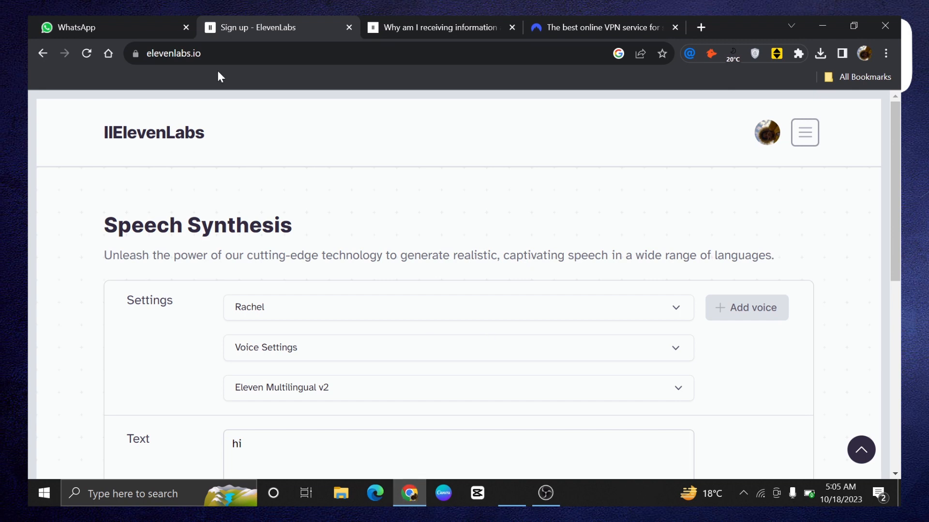
Step: Extend the ElevenLabs text-to-speech input from 'hi' to 'hi how are you?'
click(173, 53)
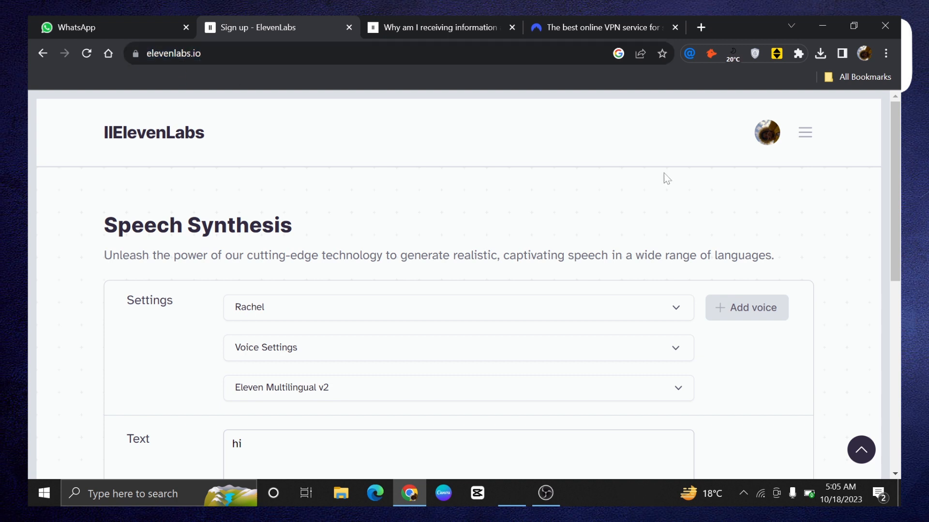
mouse_move(667, 178)
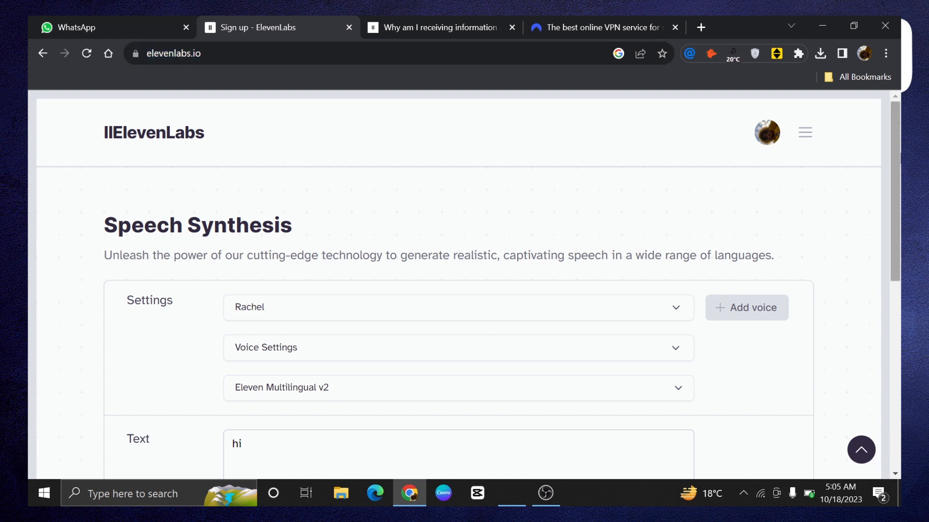
scroll(down, 3)
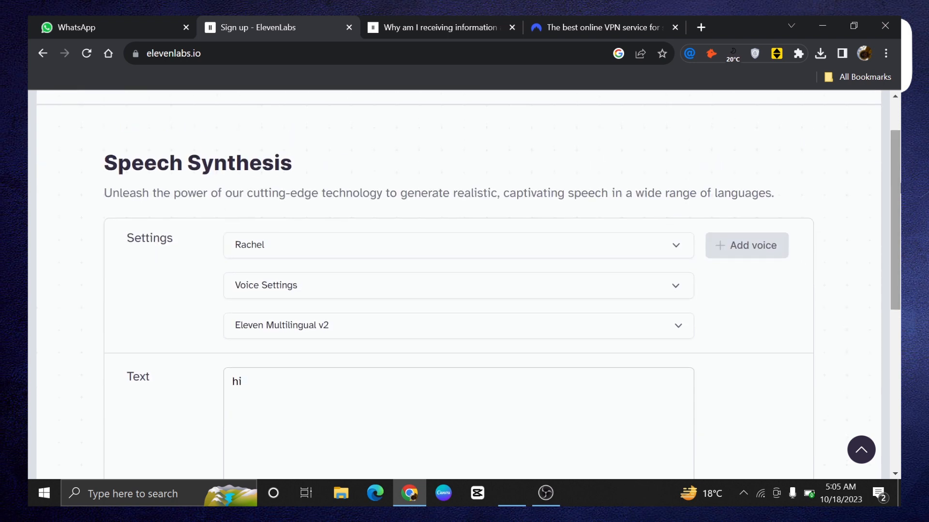
click(414, 414)
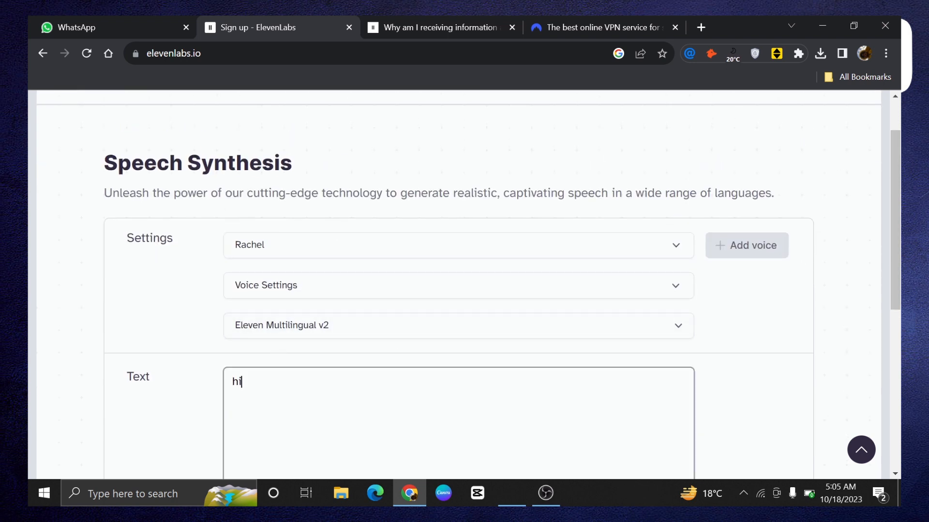
text(ho)
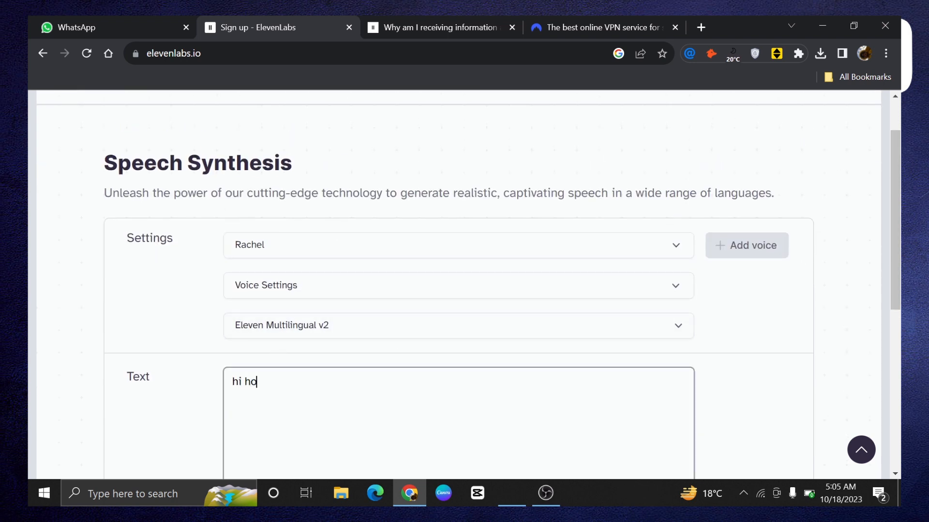
text(w a)
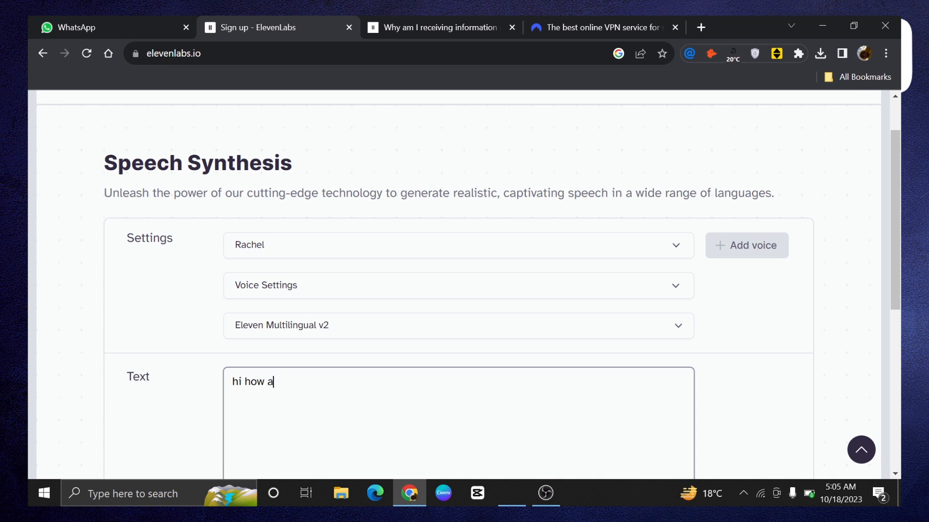
text(re)
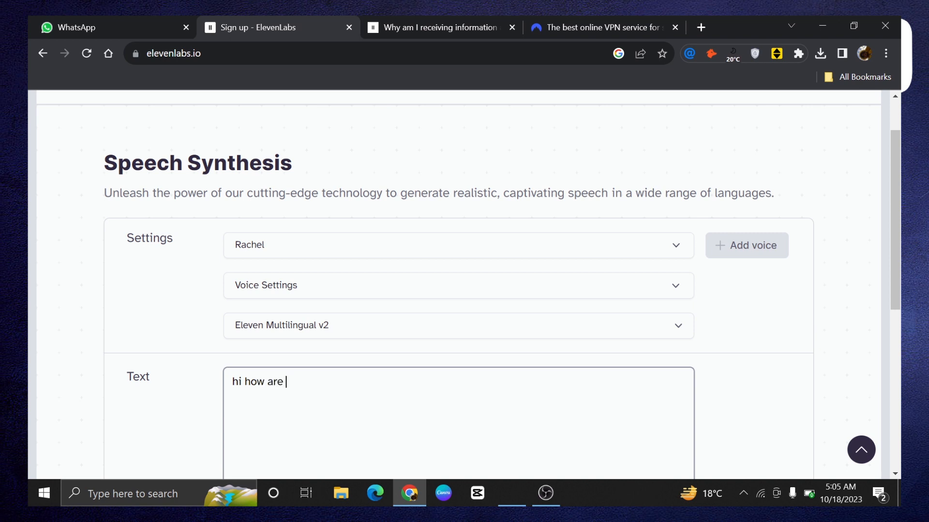
text(you)
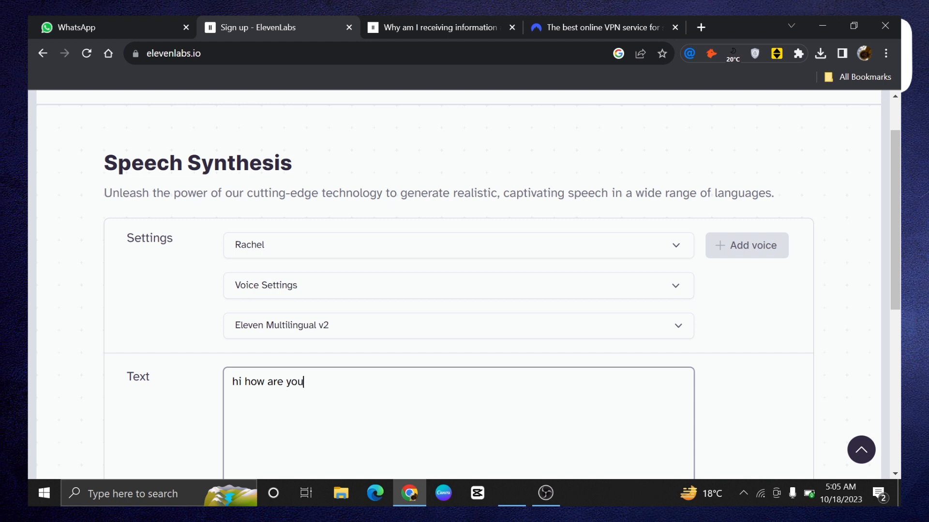
text(?)
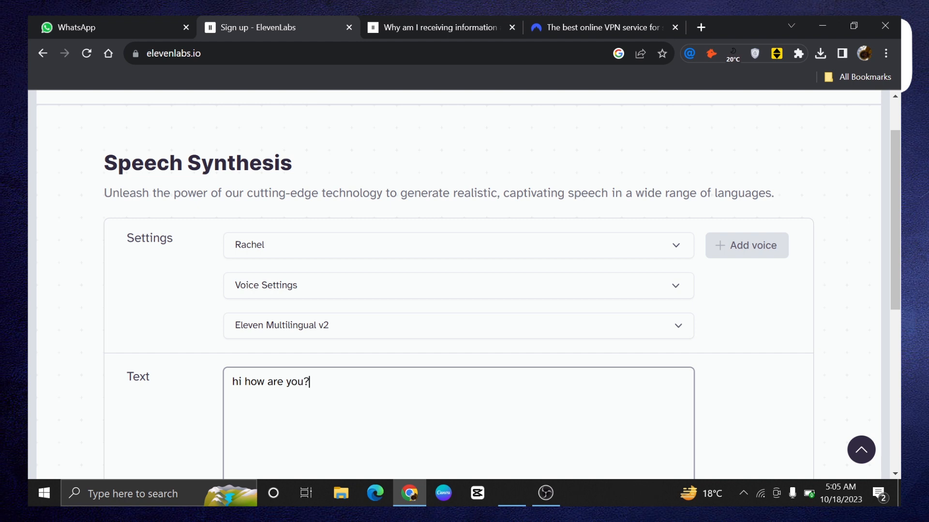
scroll(down, 3)
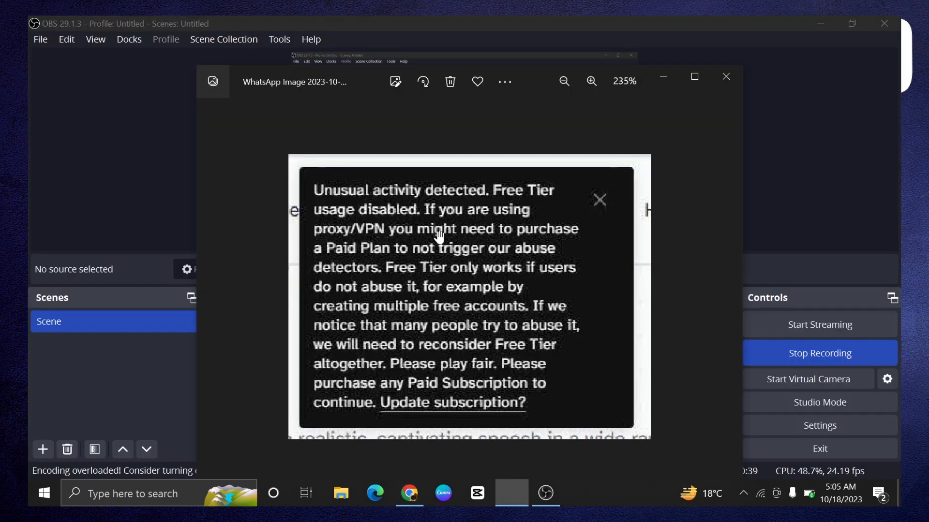
mouse_move(527, 266)
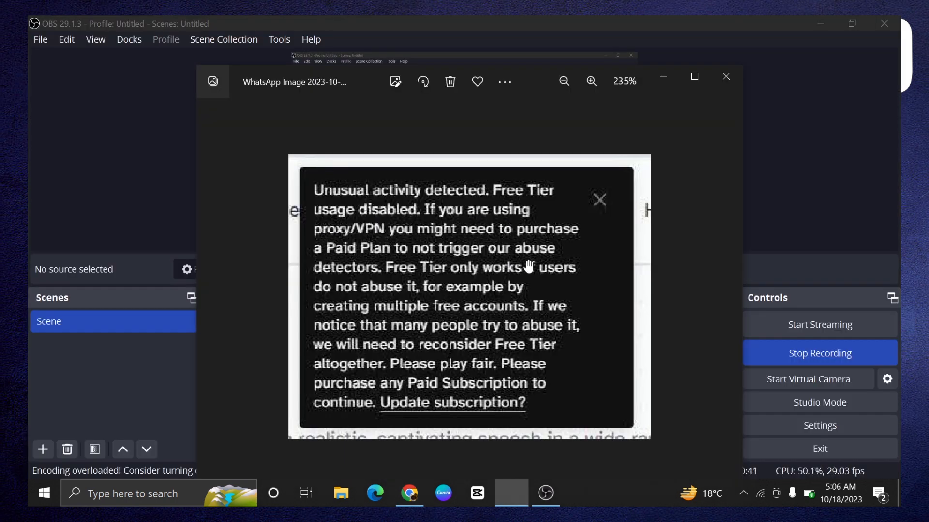
mouse_move(409, 225)
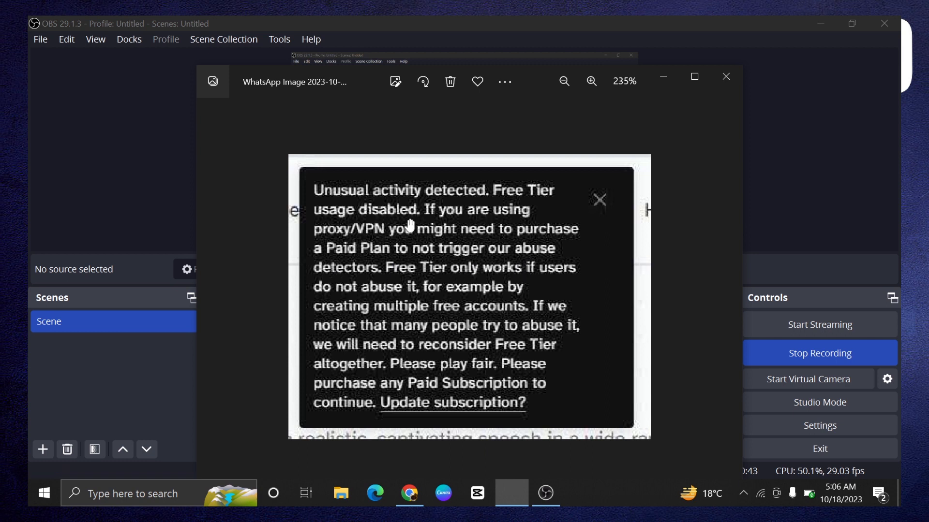
mouse_move(655, 343)
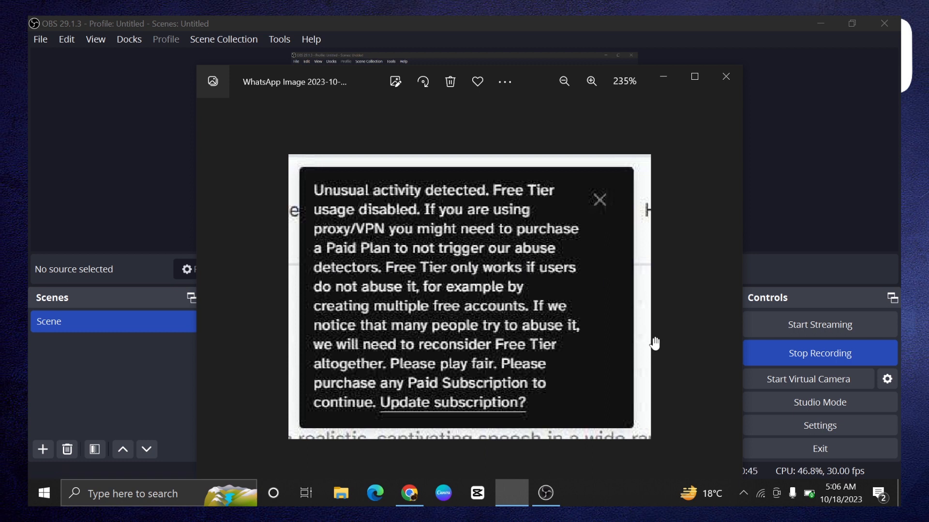
mouse_move(594, 365)
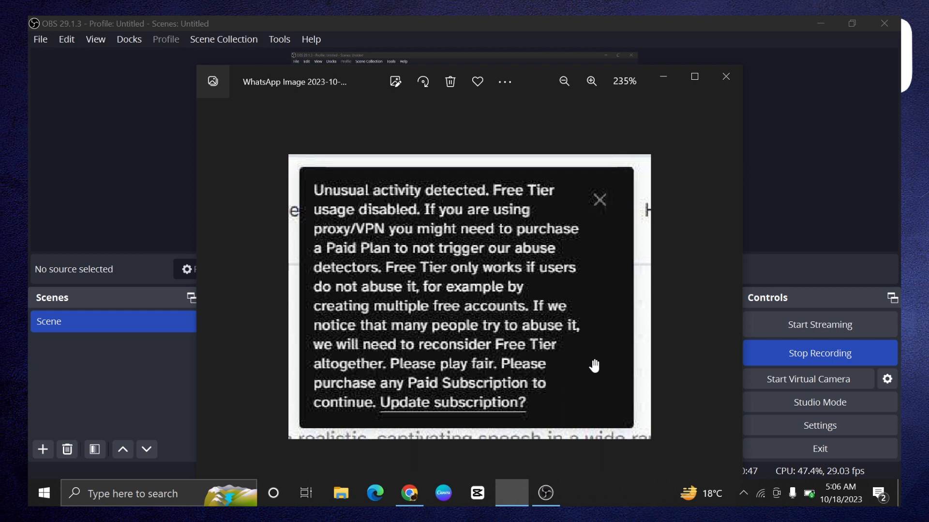
mouse_move(577, 375)
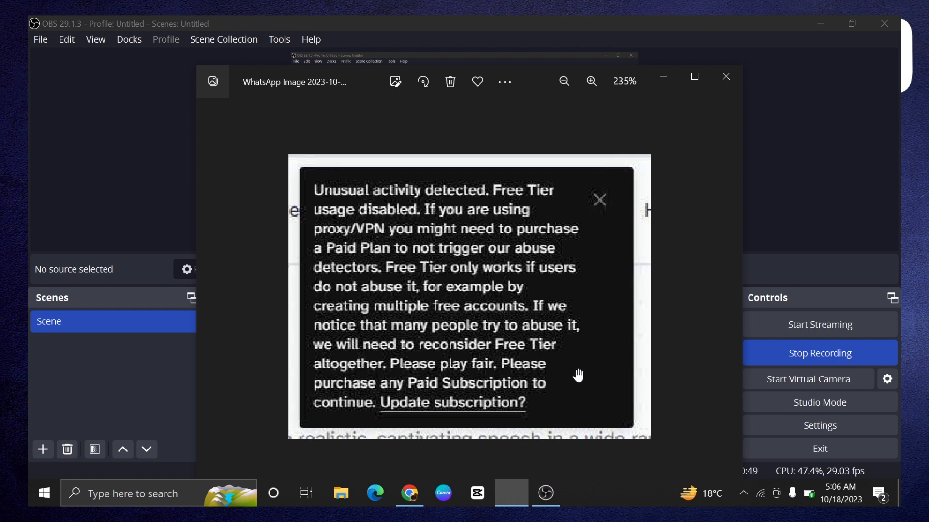
mouse_move(409, 493)
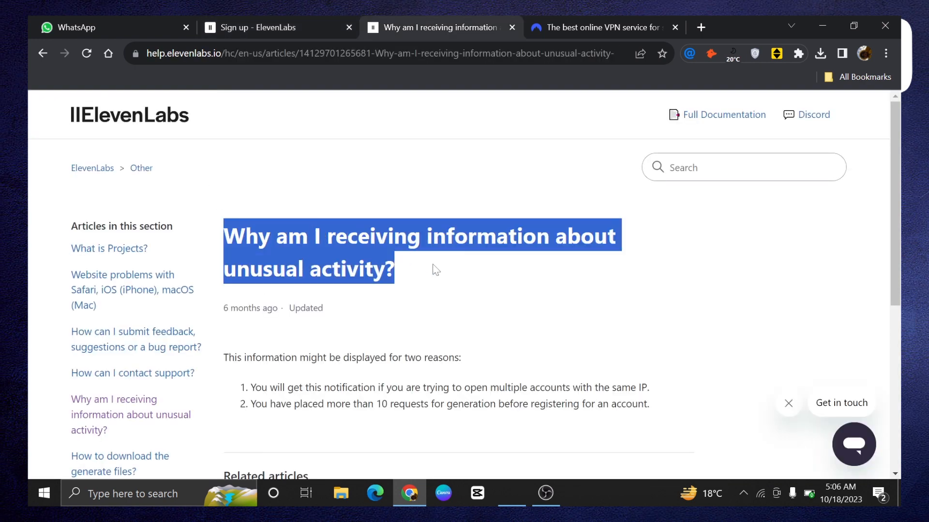
mouse_move(478, 302)
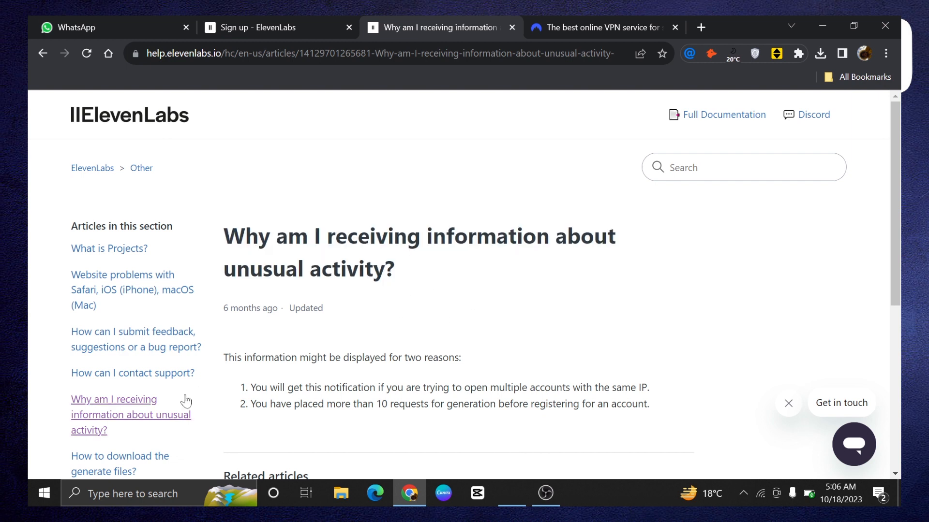
mouse_move(222, 354)
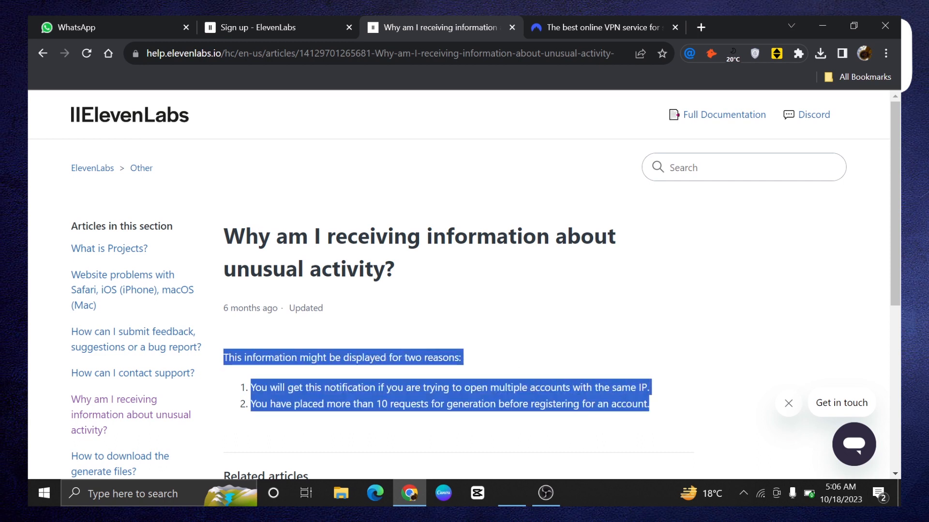
mouse_move(582, 427)
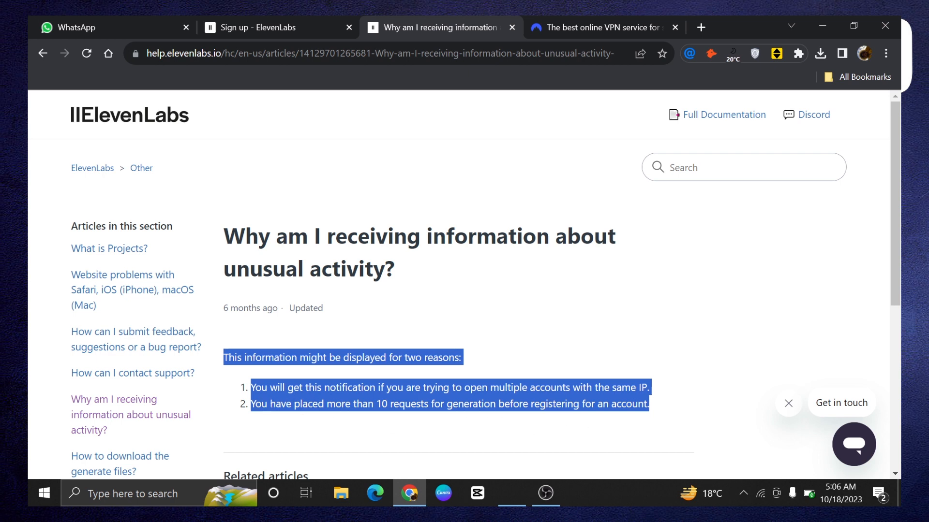
mouse_move(678, 415)
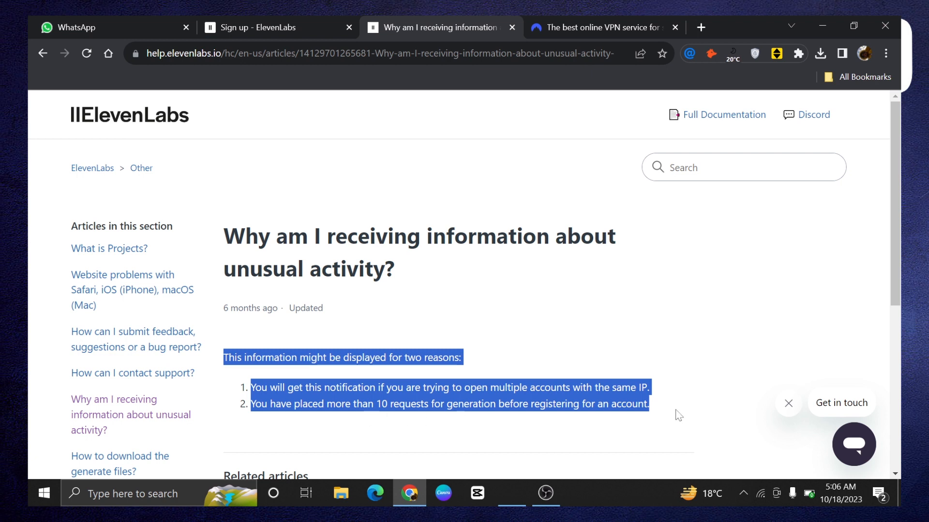
mouse_move(698, 360)
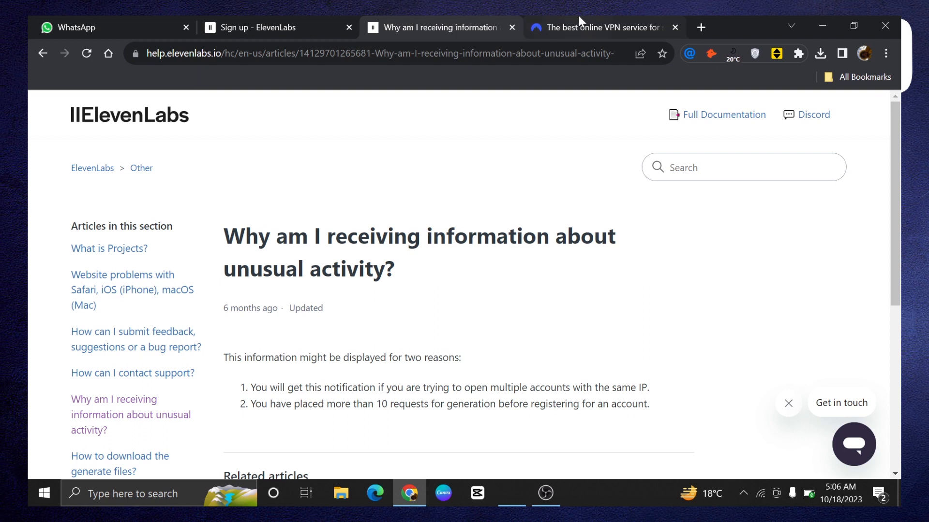
Step: Switch to the NordVPN tab and scroll its homepage down to the 'What is a VPN?' section
click(598, 27)
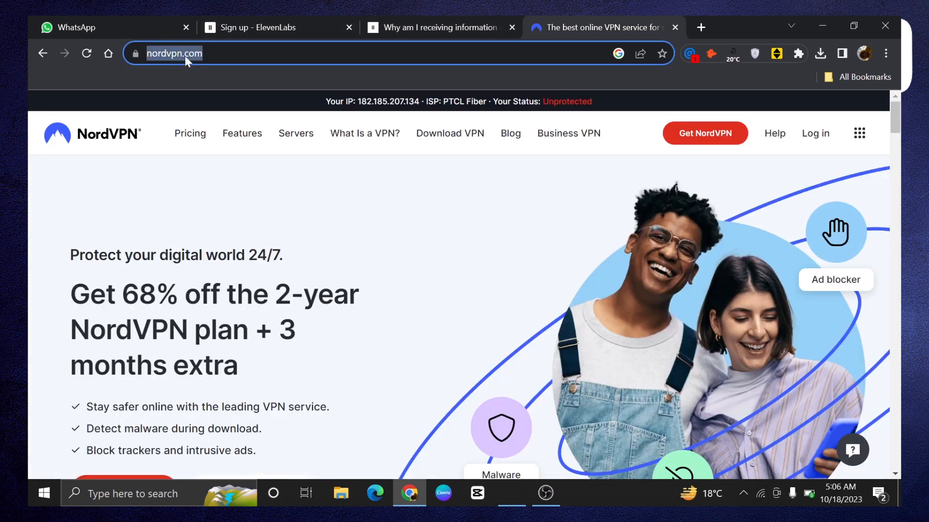
mouse_move(124, 243)
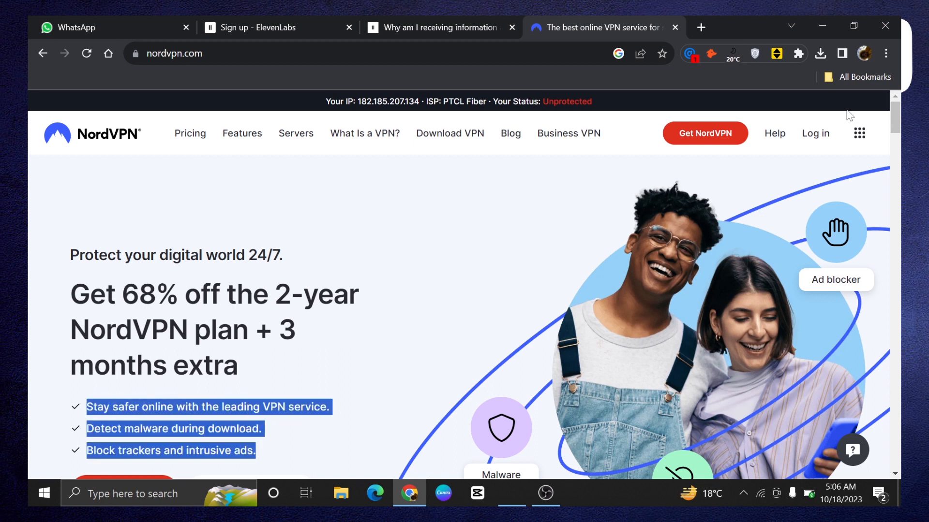
scroll(down, 3)
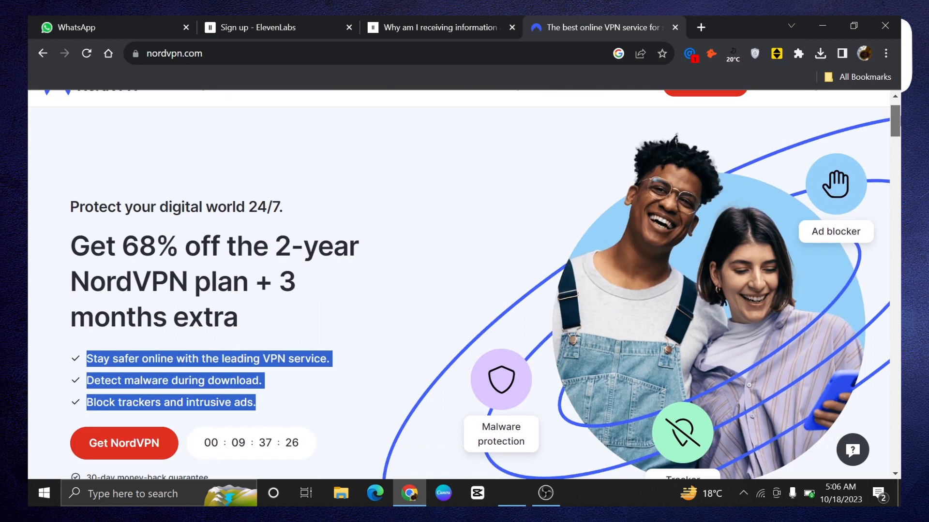
scroll(up, 3)
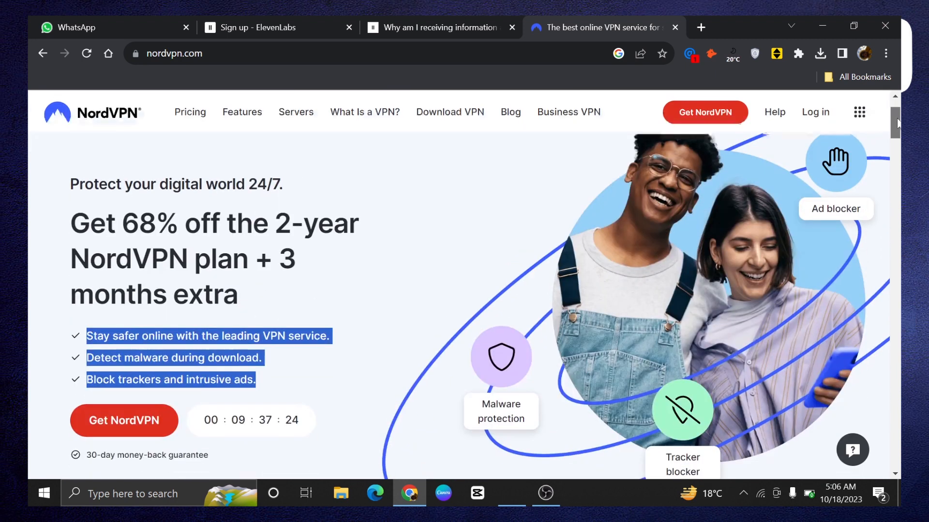
scroll(down, 3)
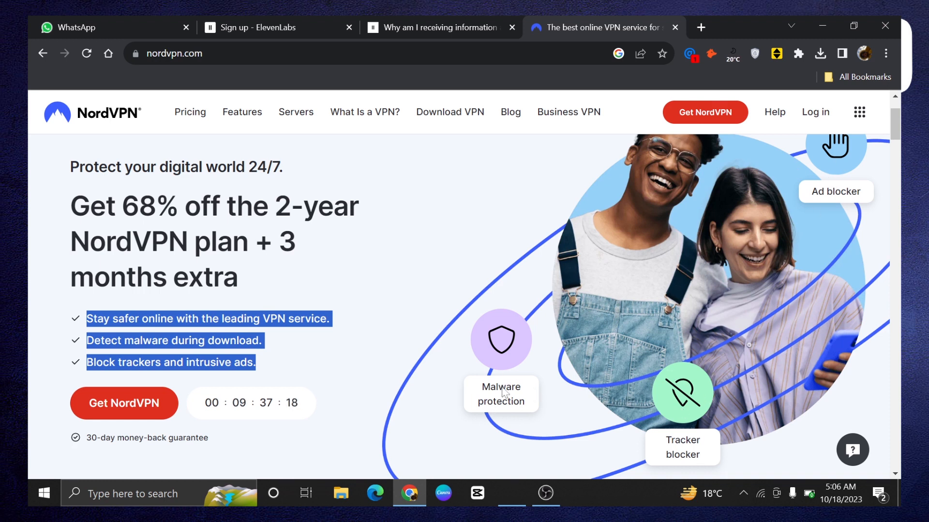
mouse_move(513, 194)
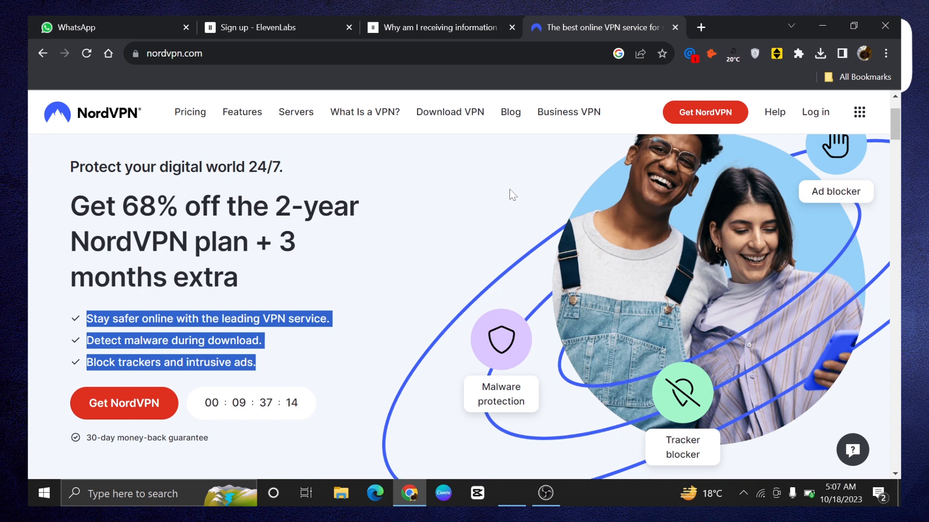
scroll(down, 3)
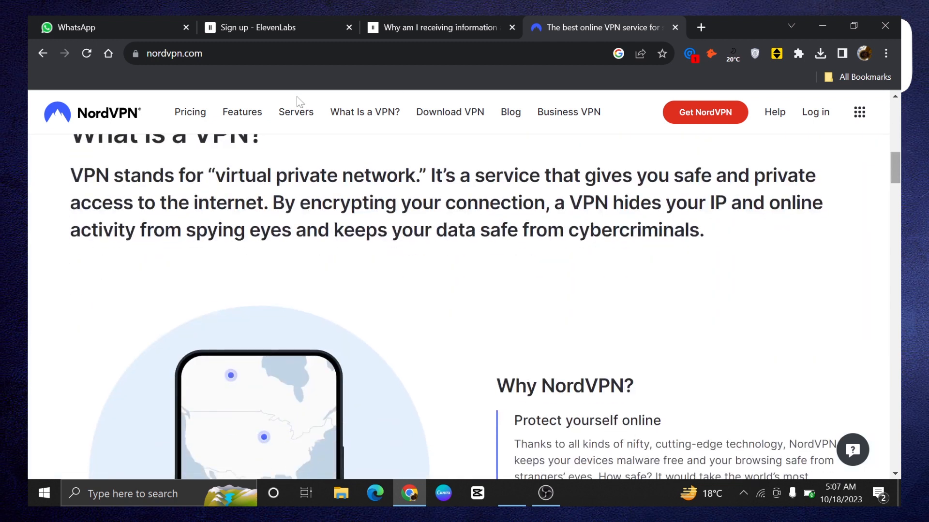
click(189, 112)
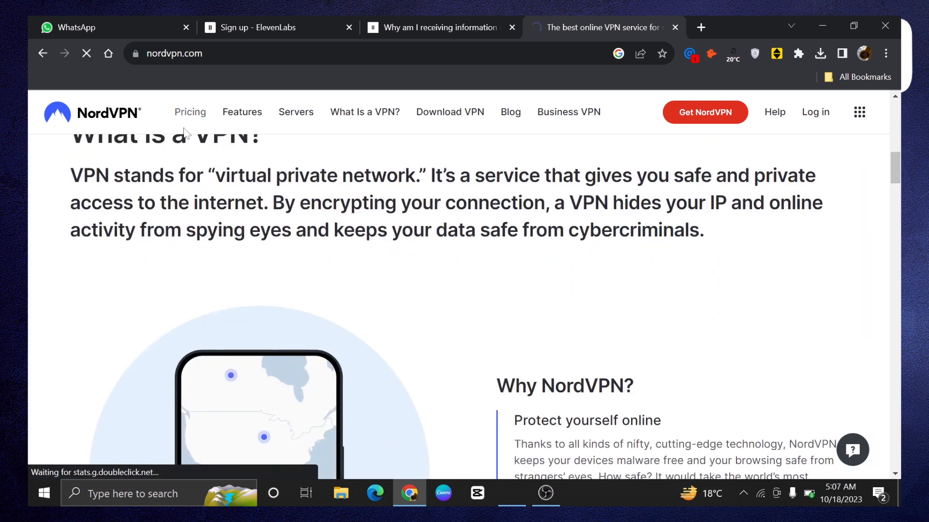
Step: Review the Complete, Plus and Standard two-year plan cards and their feature comparison table
click(190, 111)
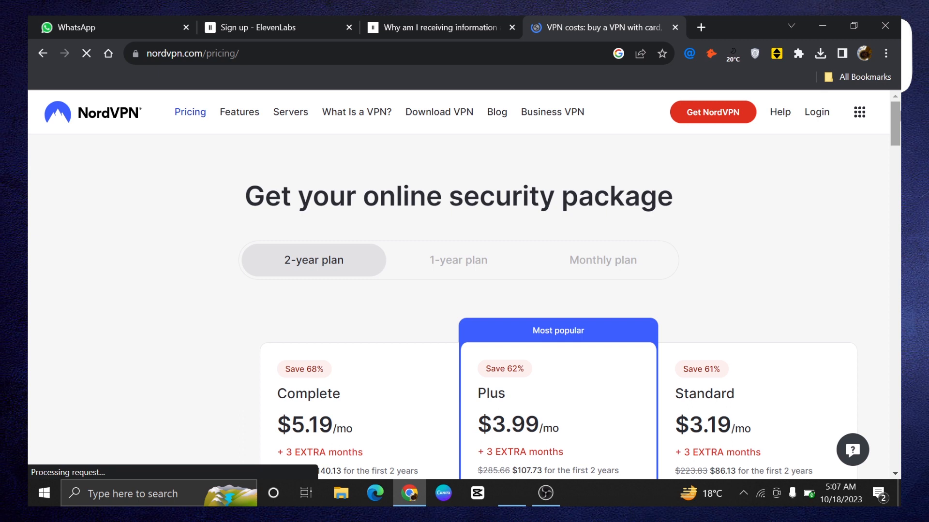
scroll(down, 3)
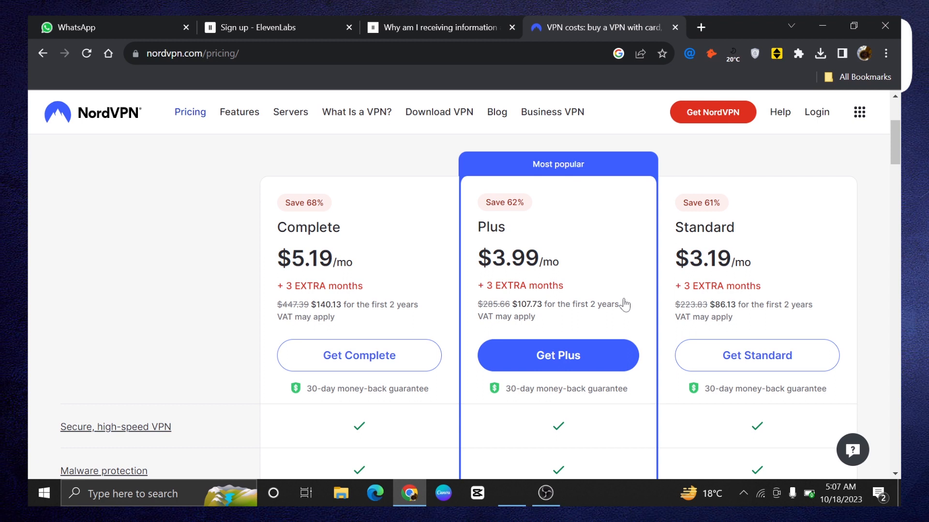
mouse_move(371, 308)
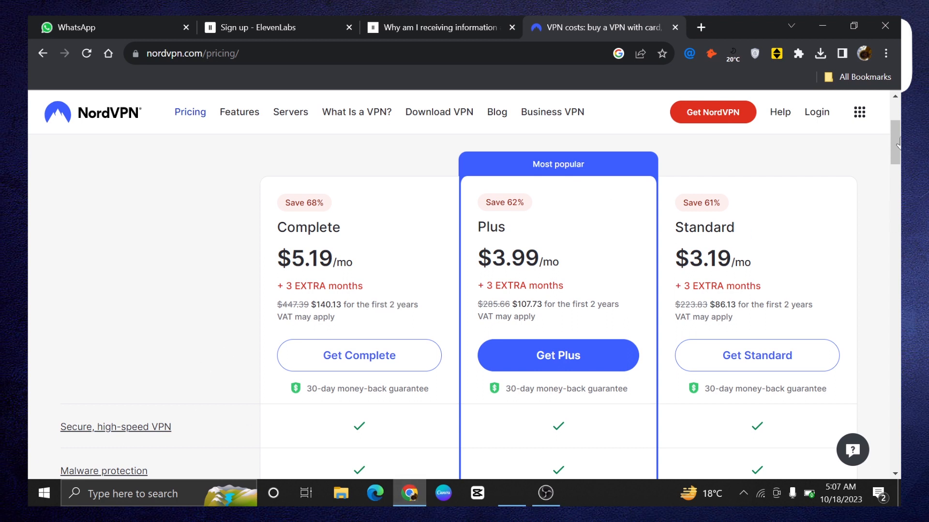
scroll(up, 3)
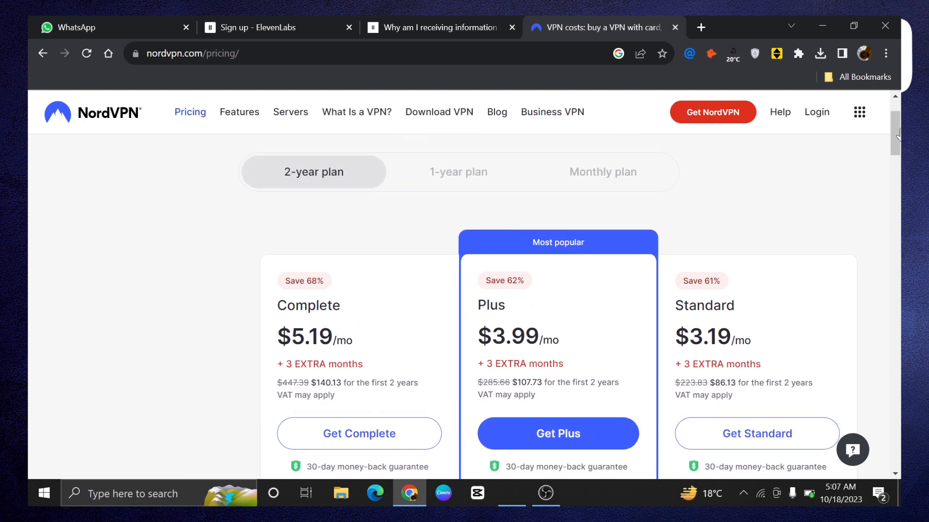
scroll(up, 3)
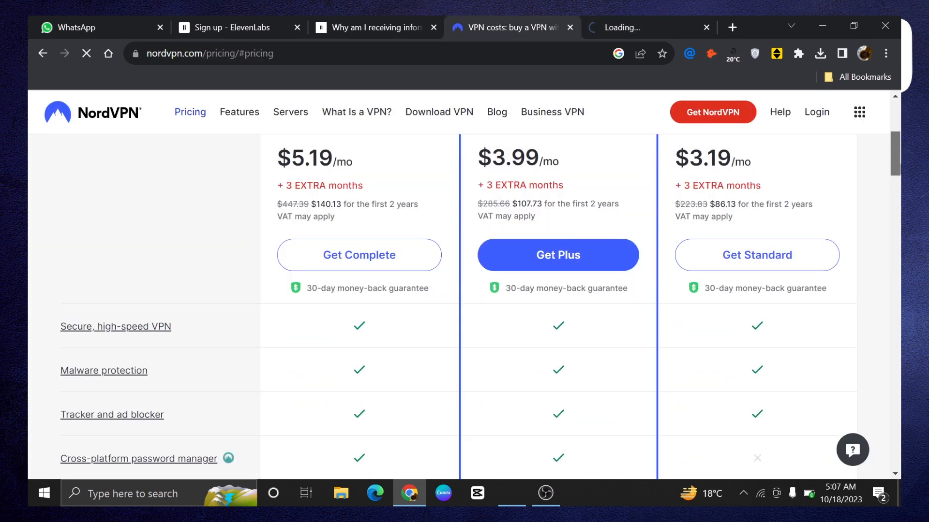
scroll(down, 3)
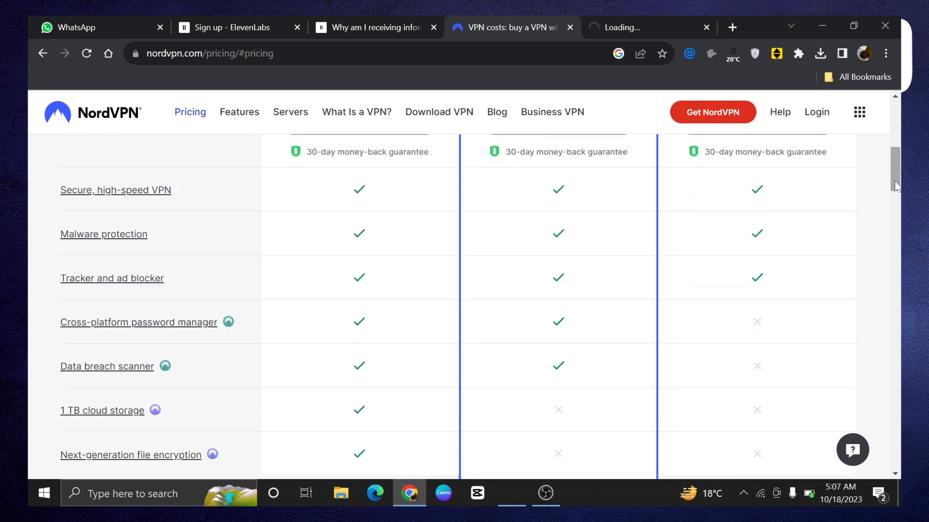